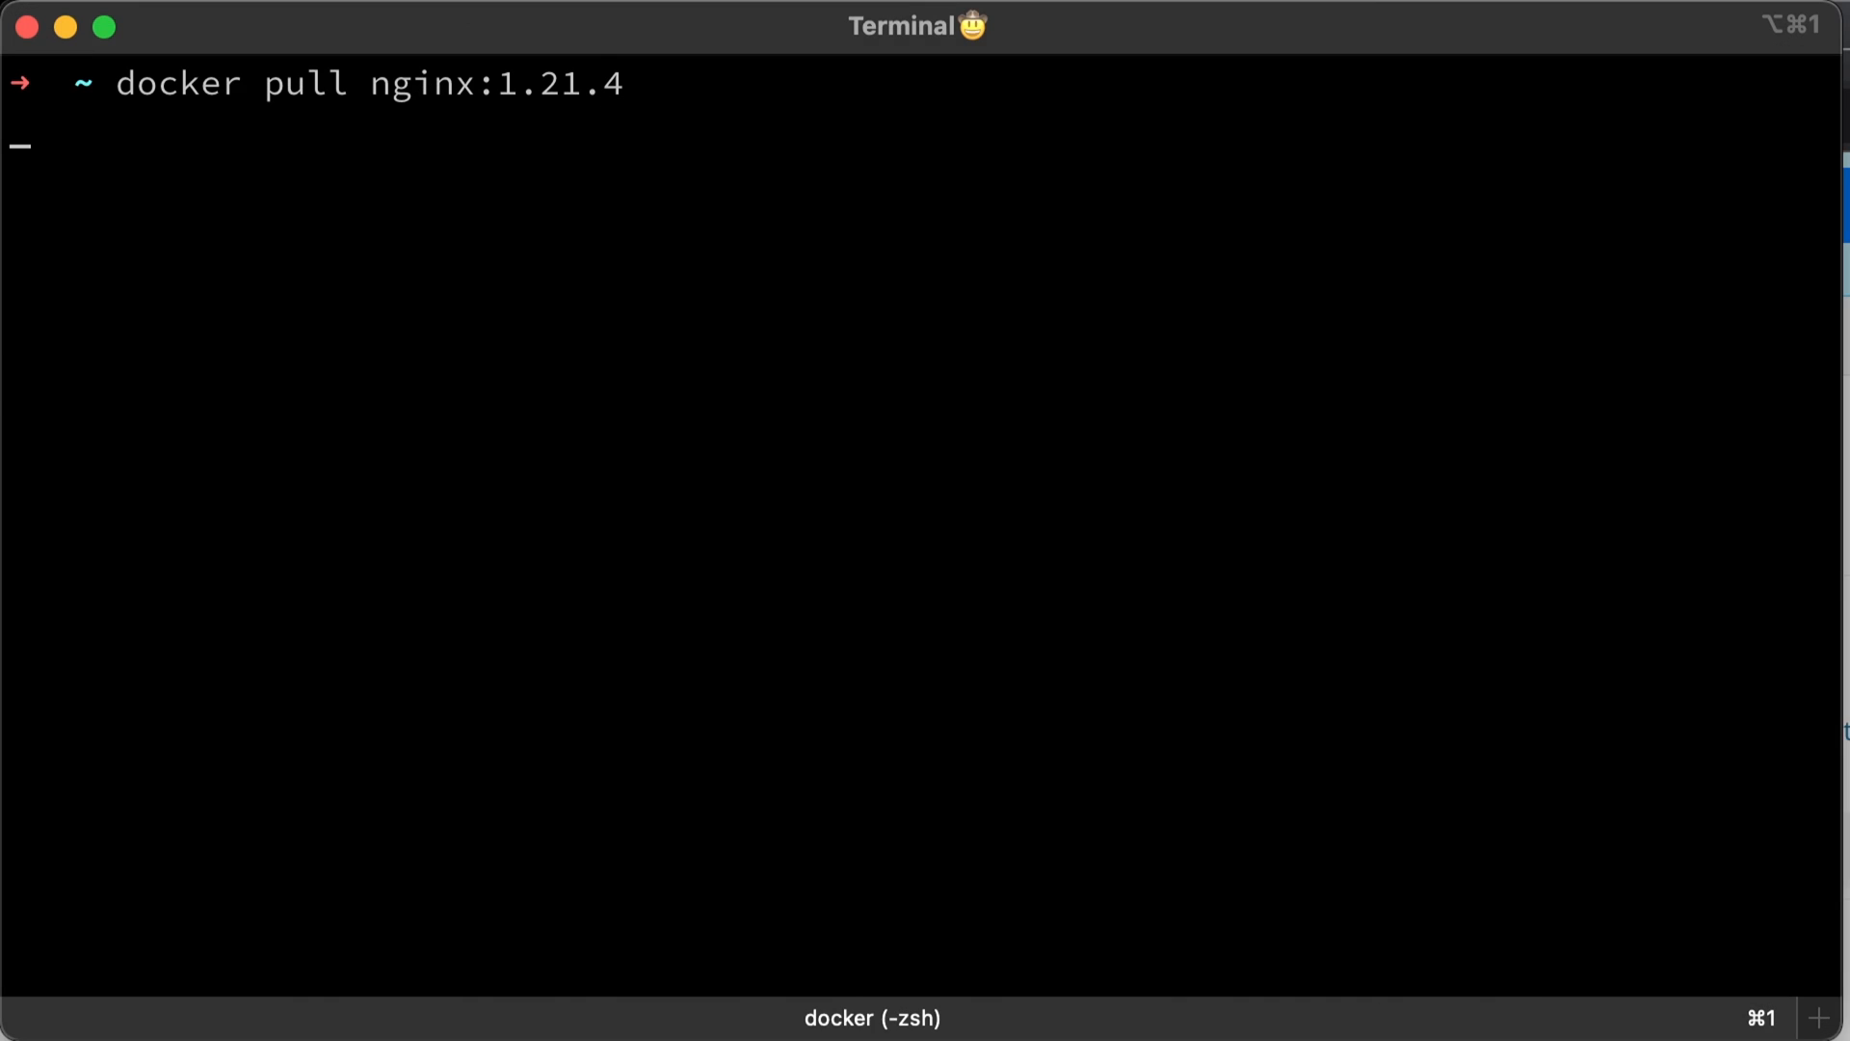
# - Run docker pull nginx:1.21.4 to download the nginx 1.21.4 image
pyautogui.press('Return')
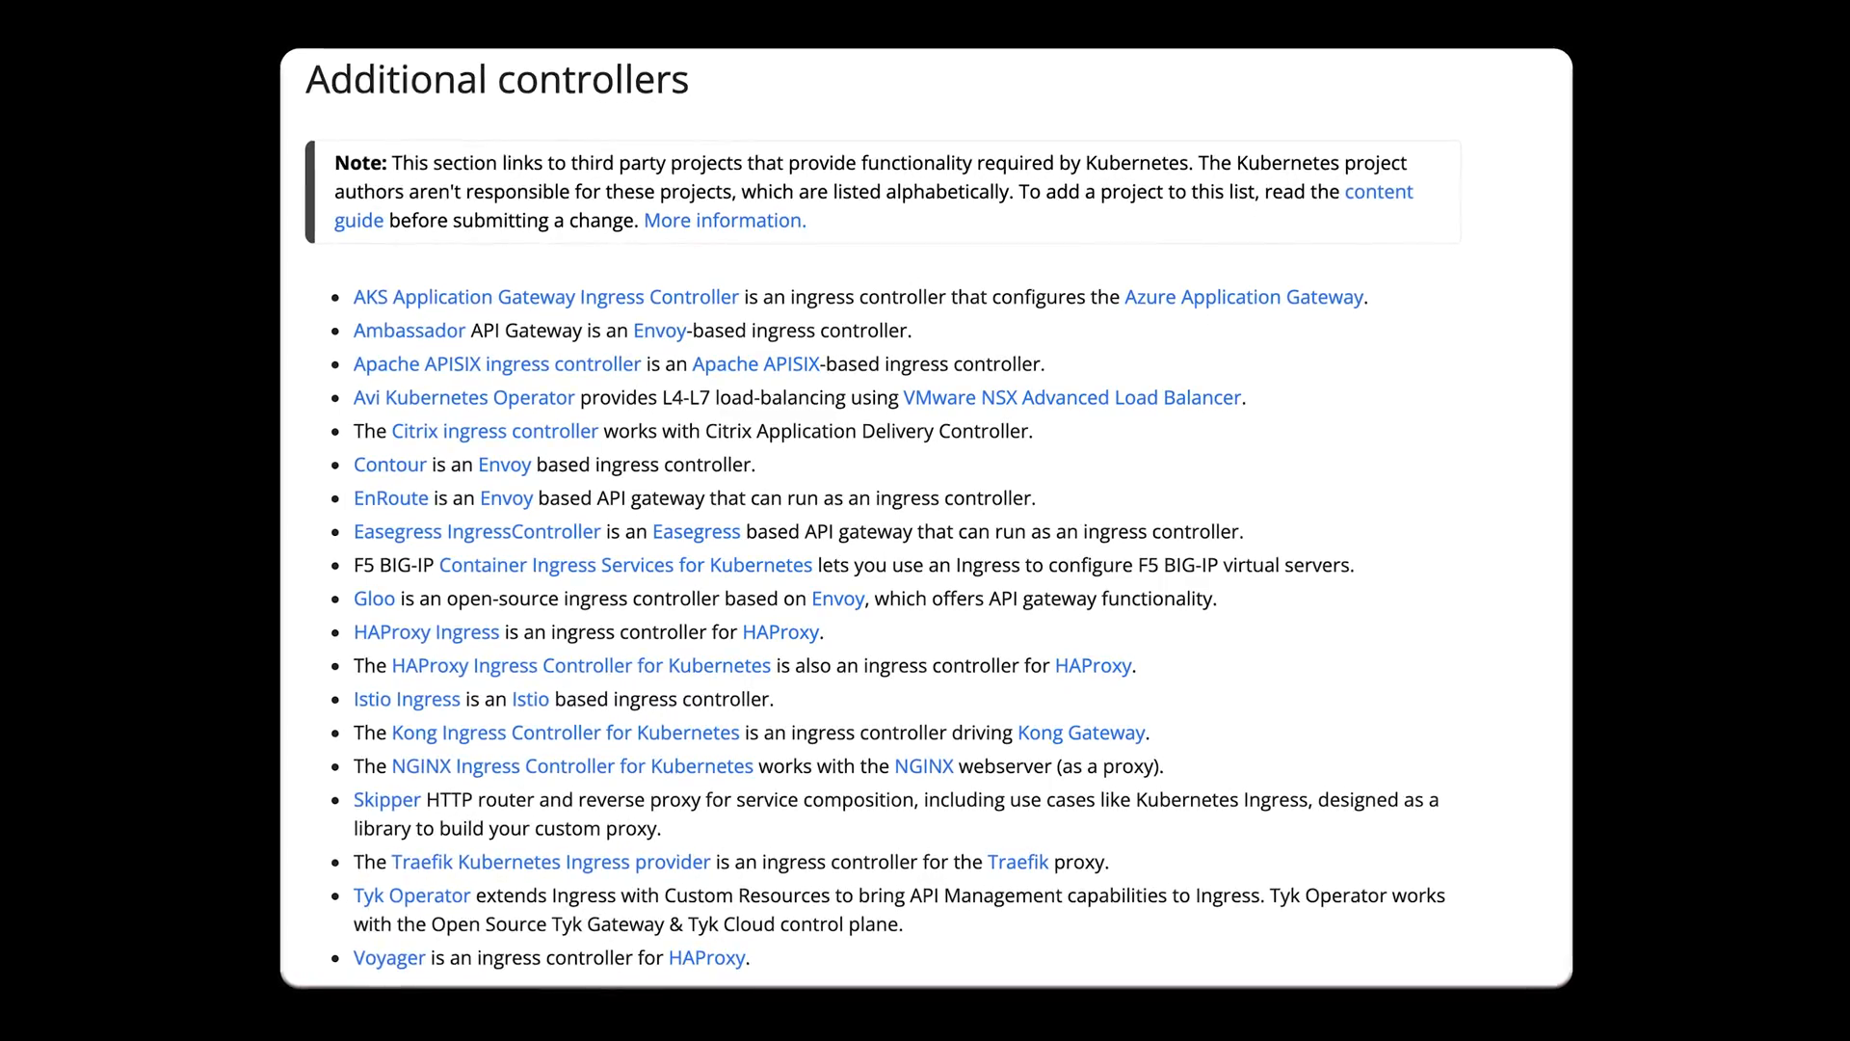
# - Scroll the Ingress Controllers page to the Additional controllers list (AKS through Voyager)
pyautogui.scroll(-3)
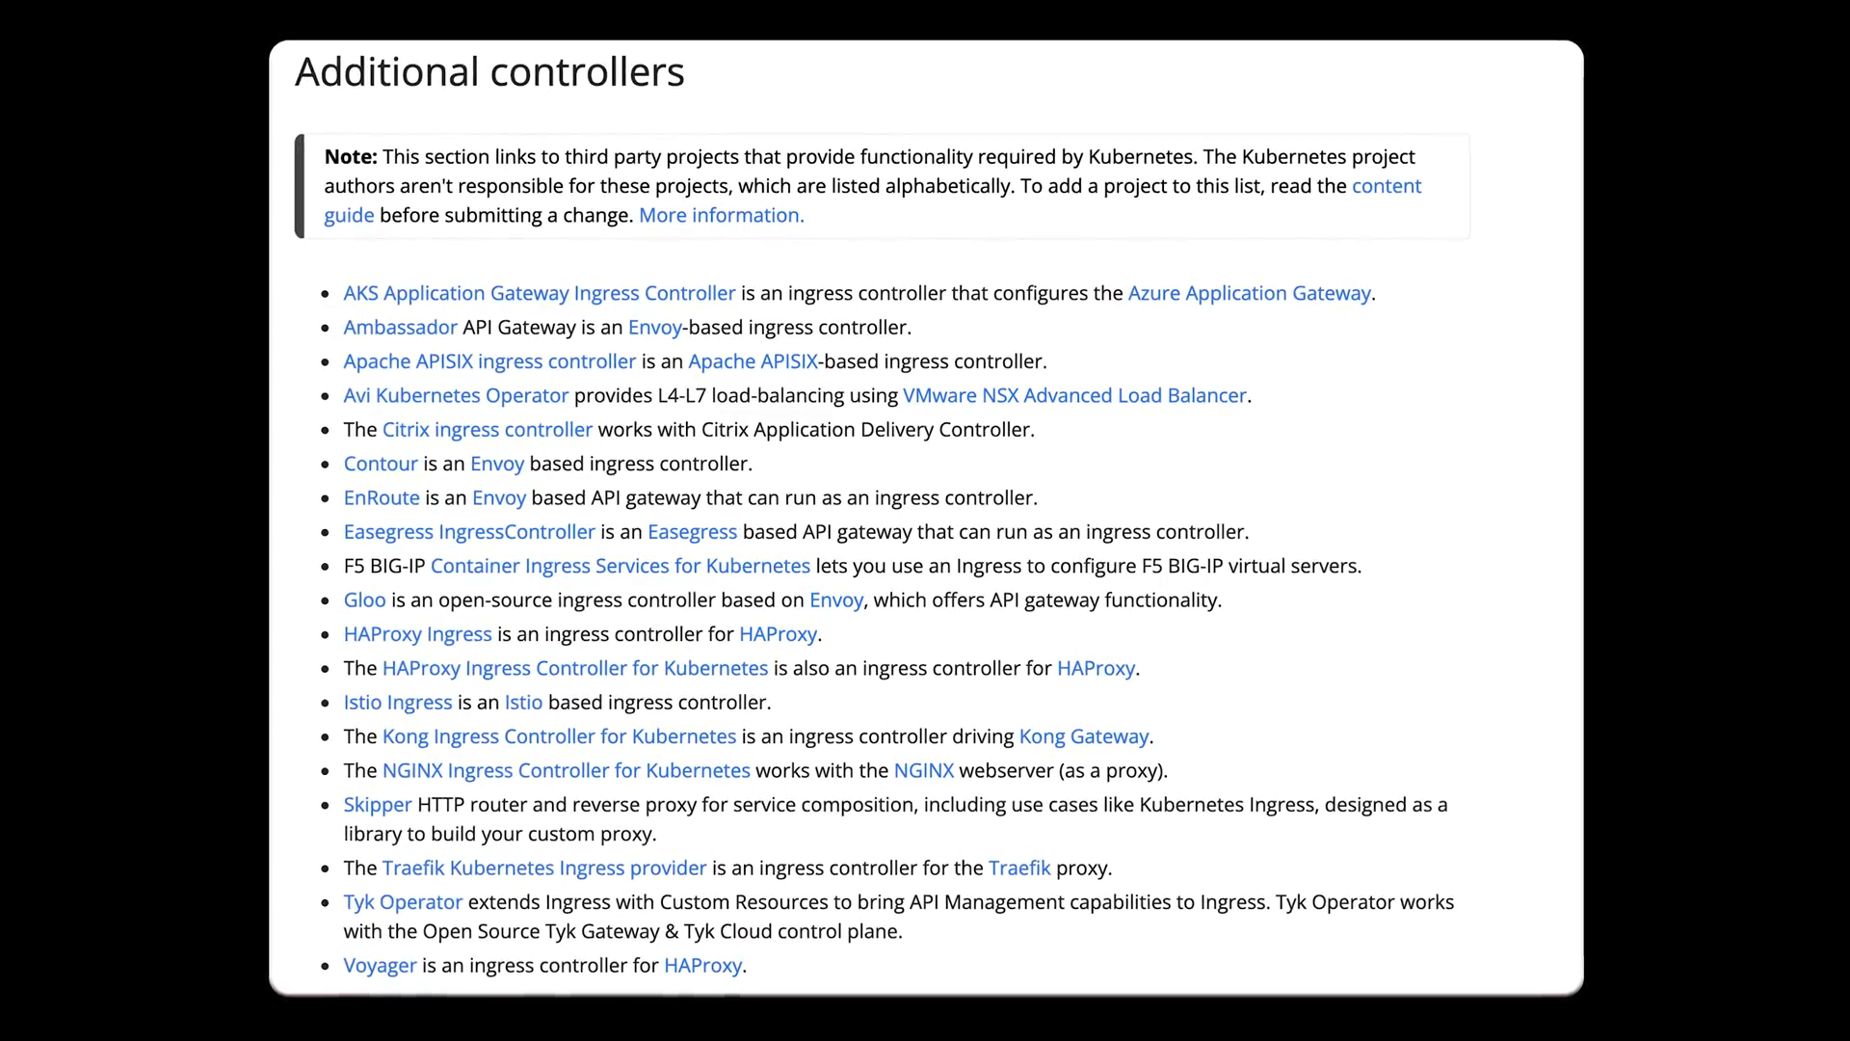